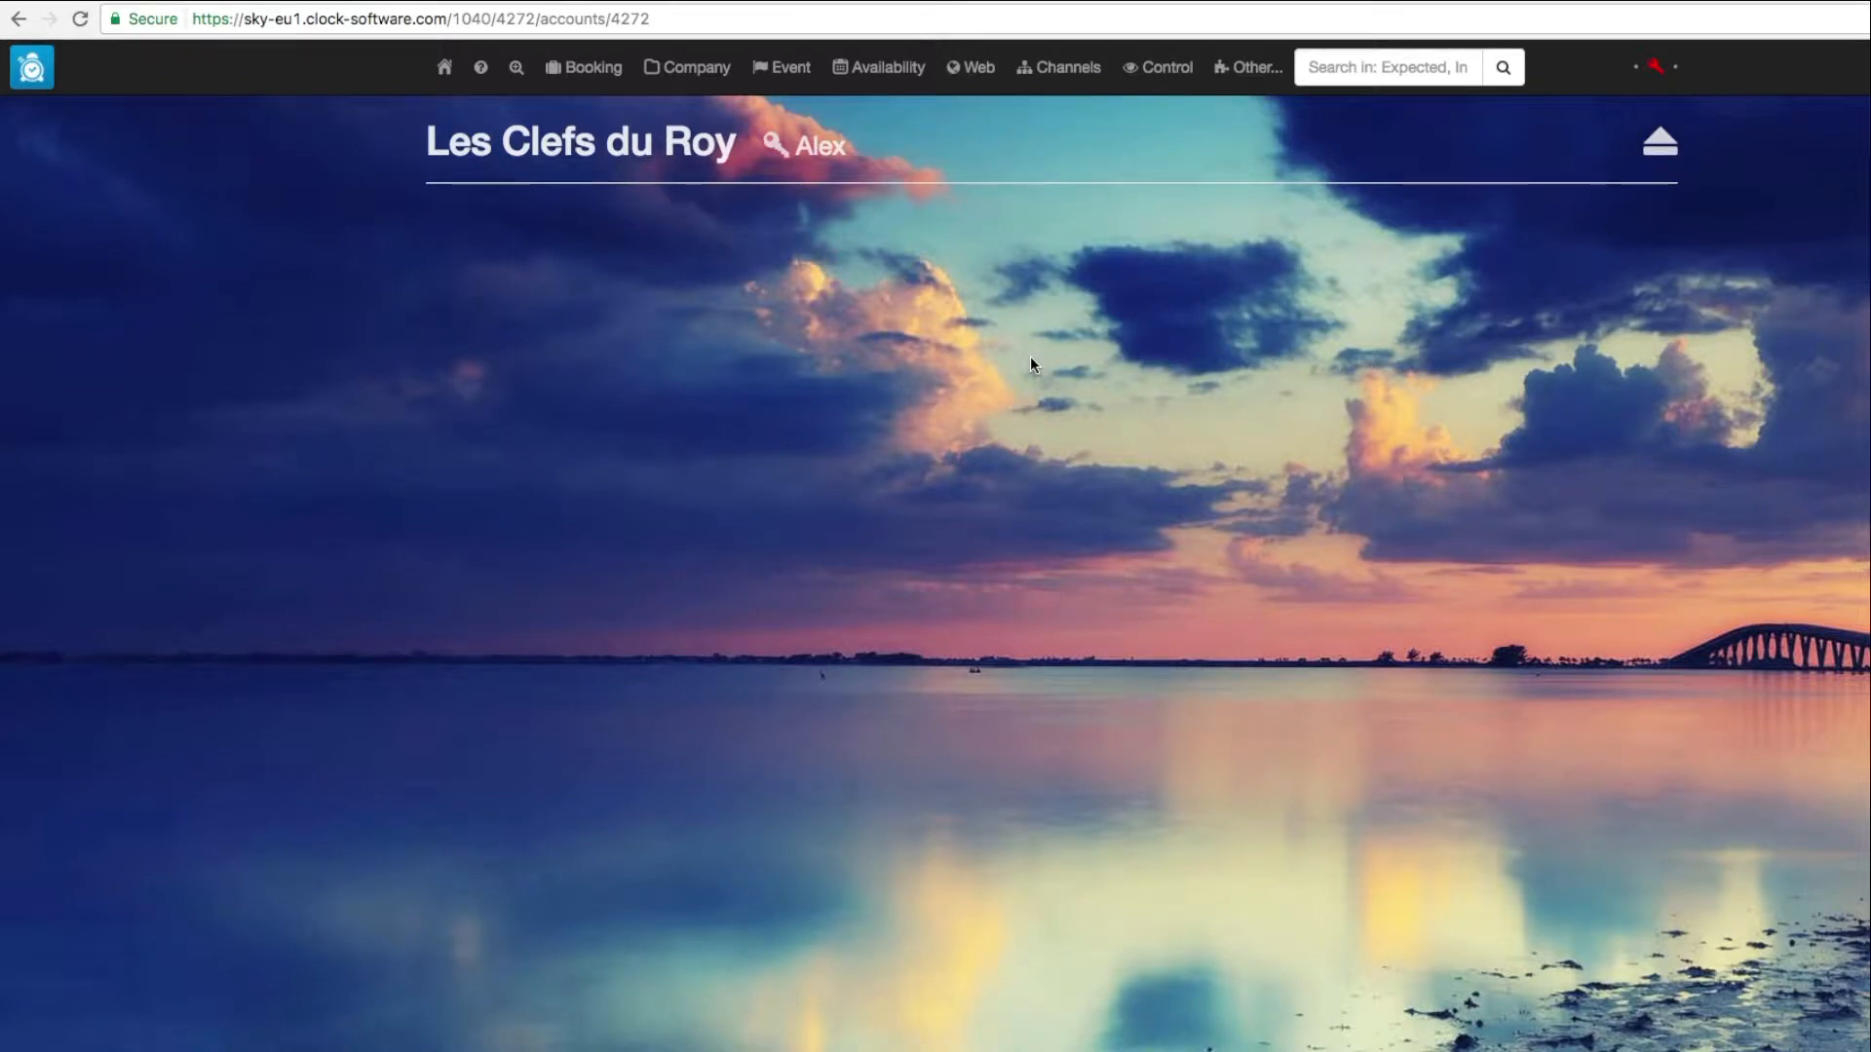
mouse_move(1217, 116)
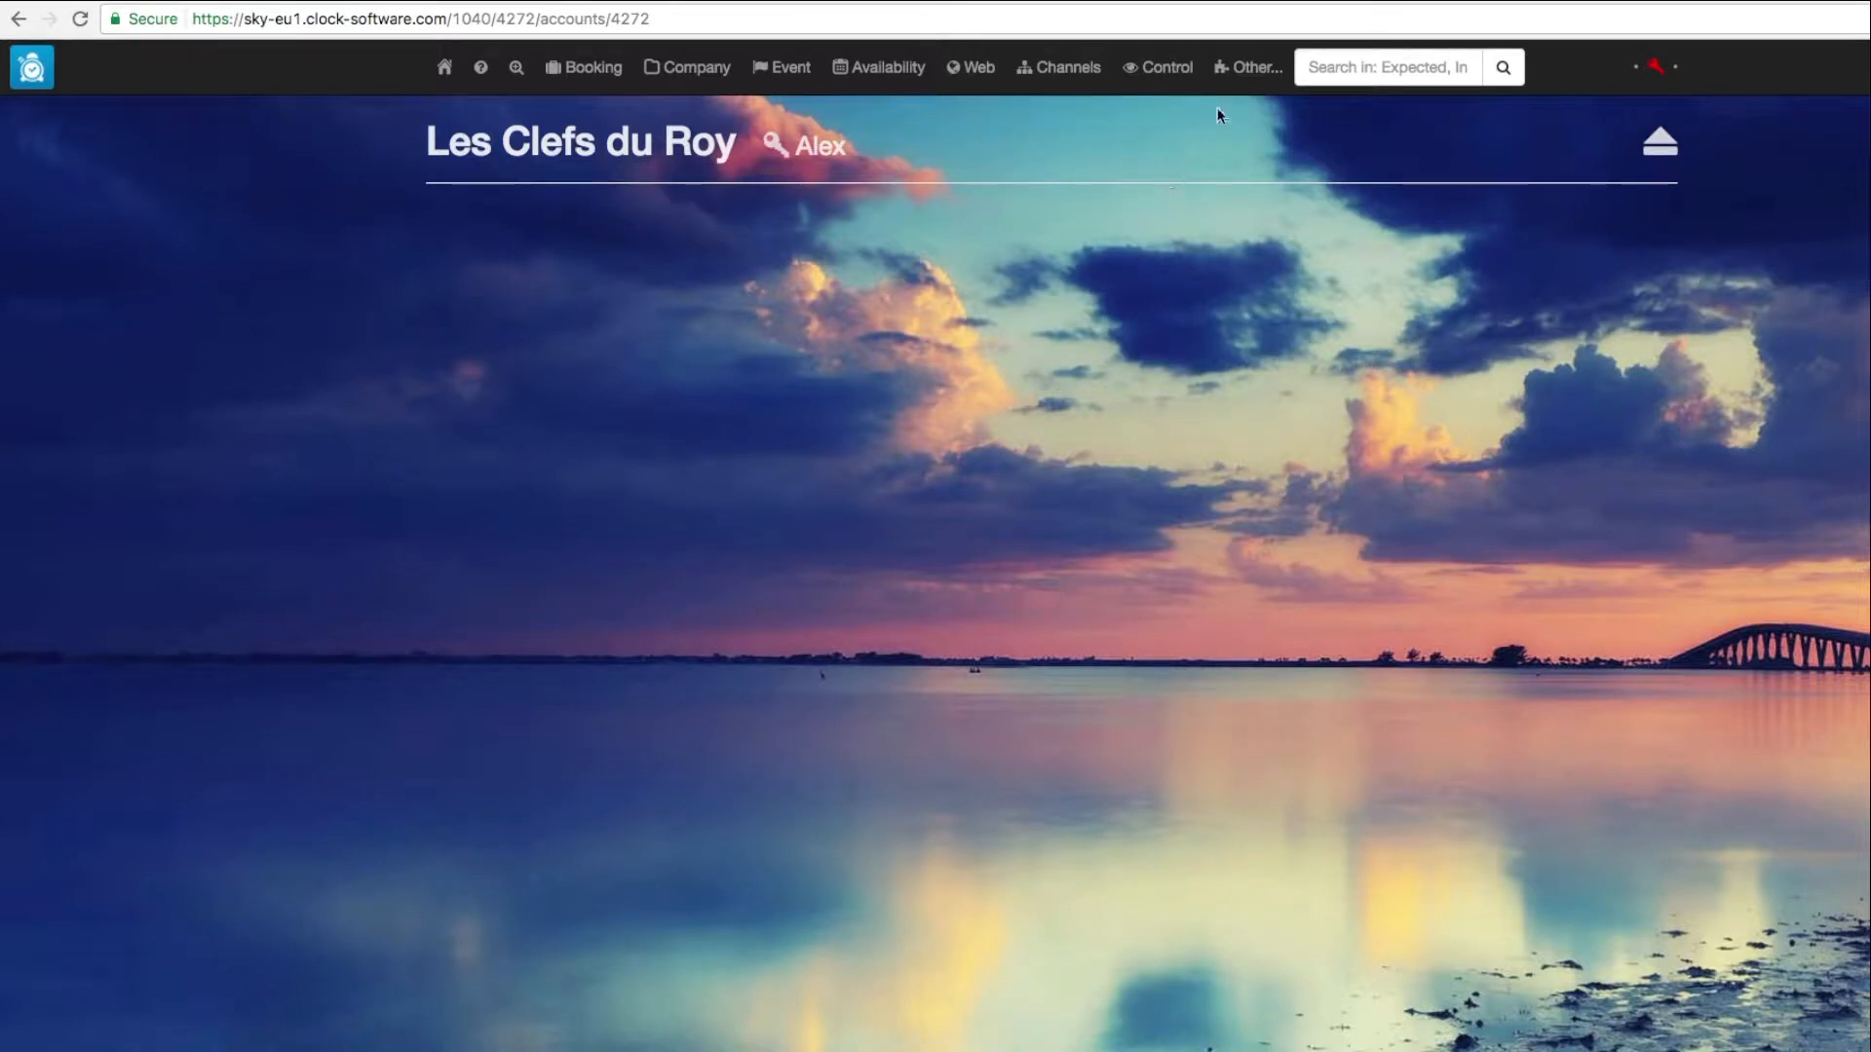
Open the Settings page for the Les Clefs du Roy property from the Other... menu
left_click(1248, 68)
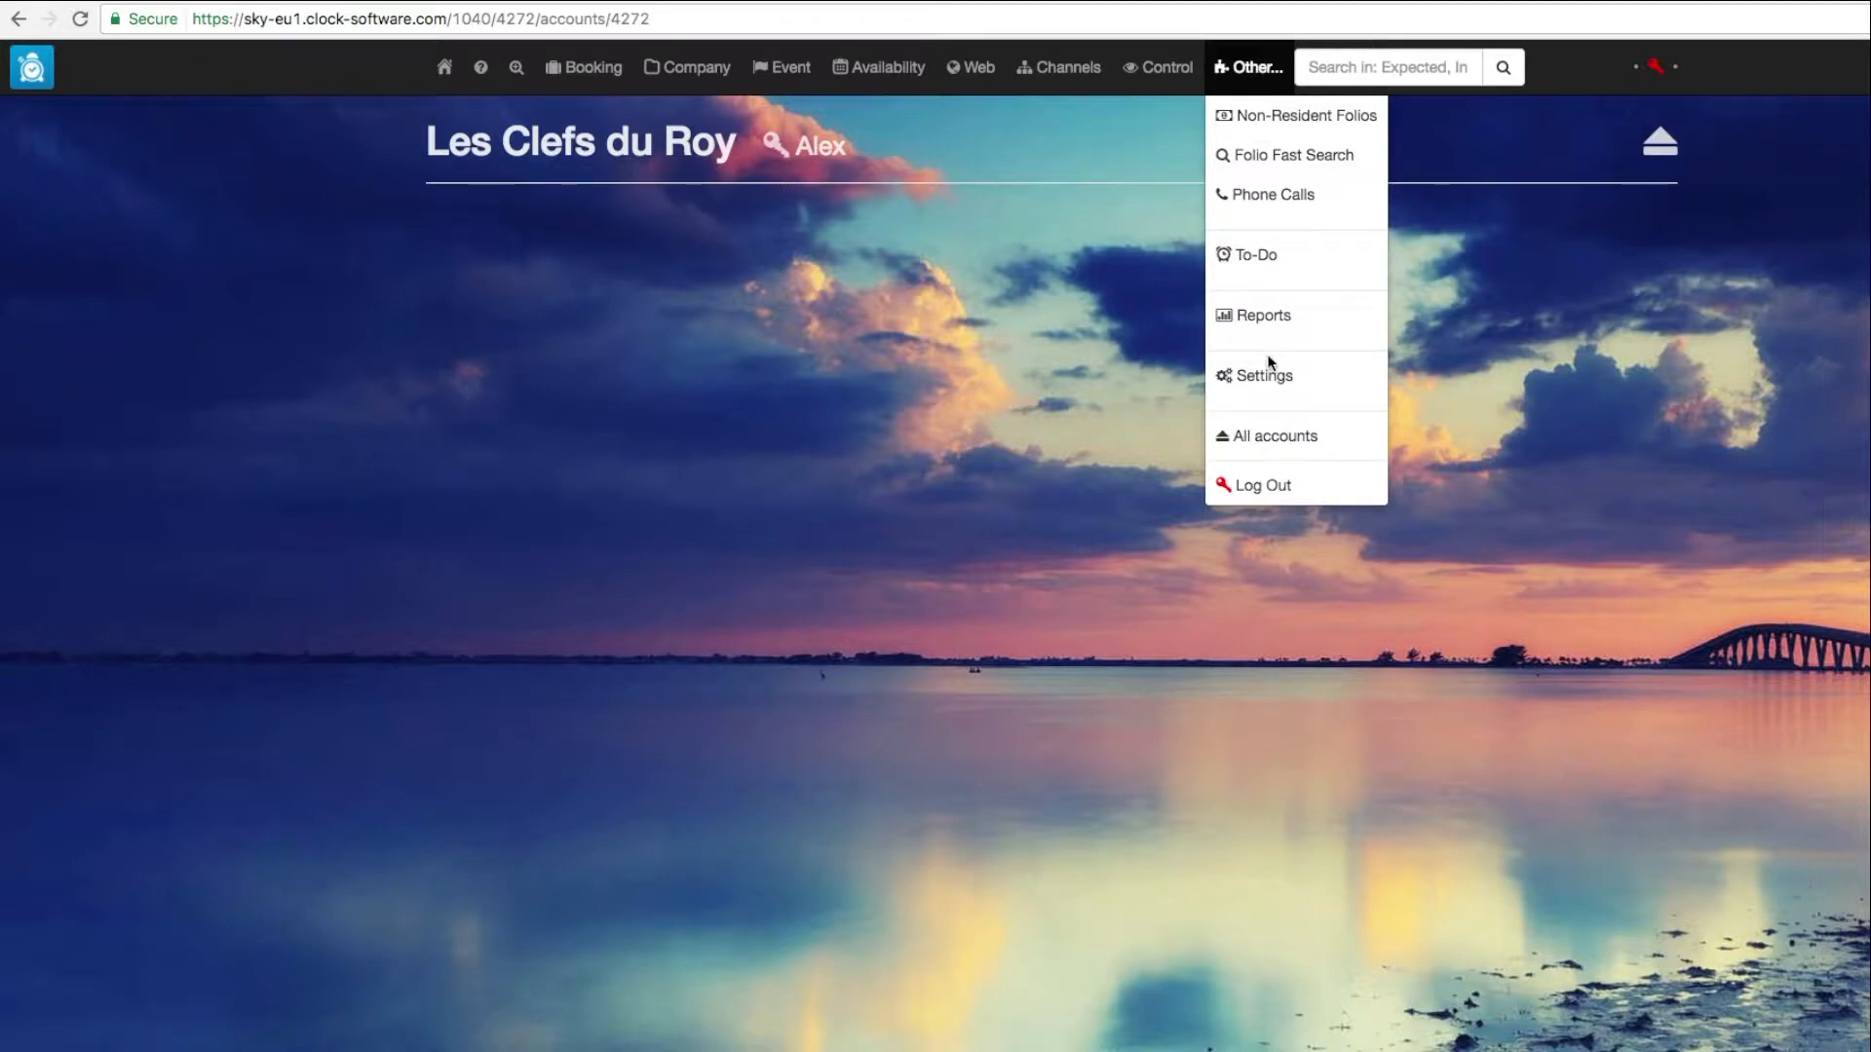
left_click(1262, 374)
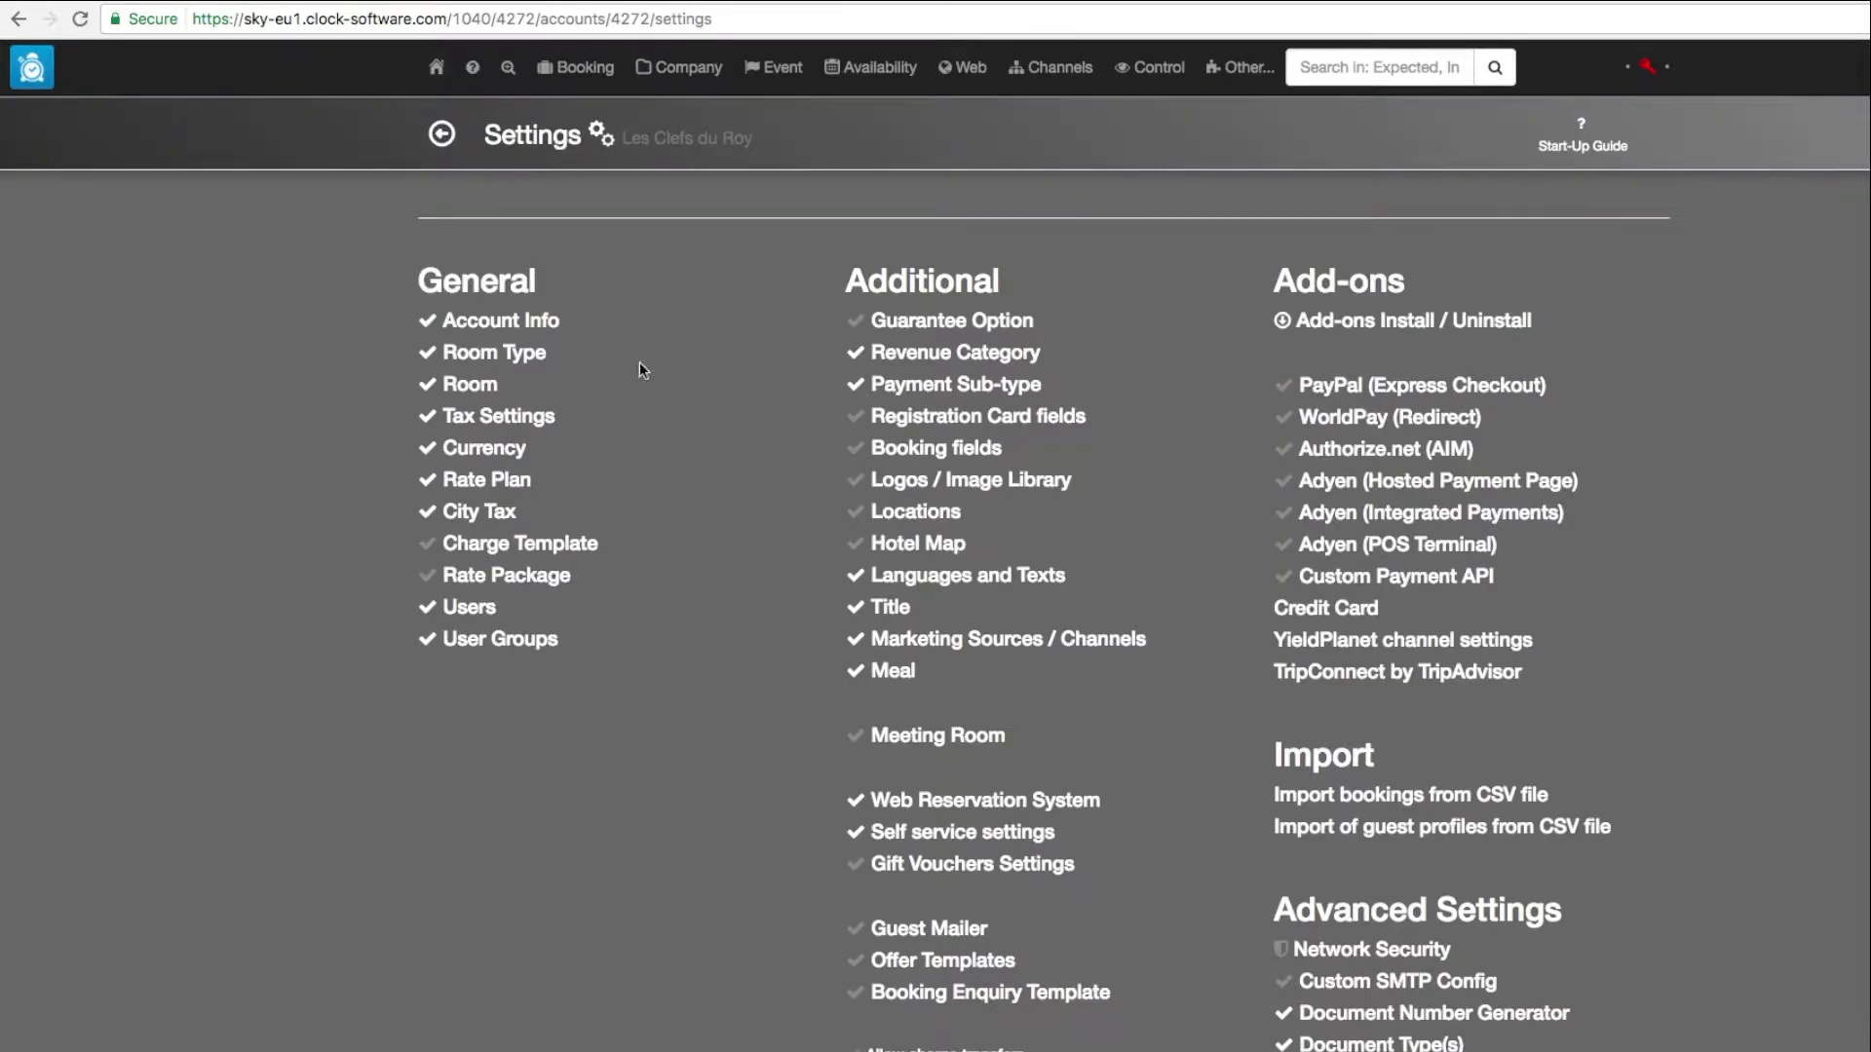
left_click(498, 319)
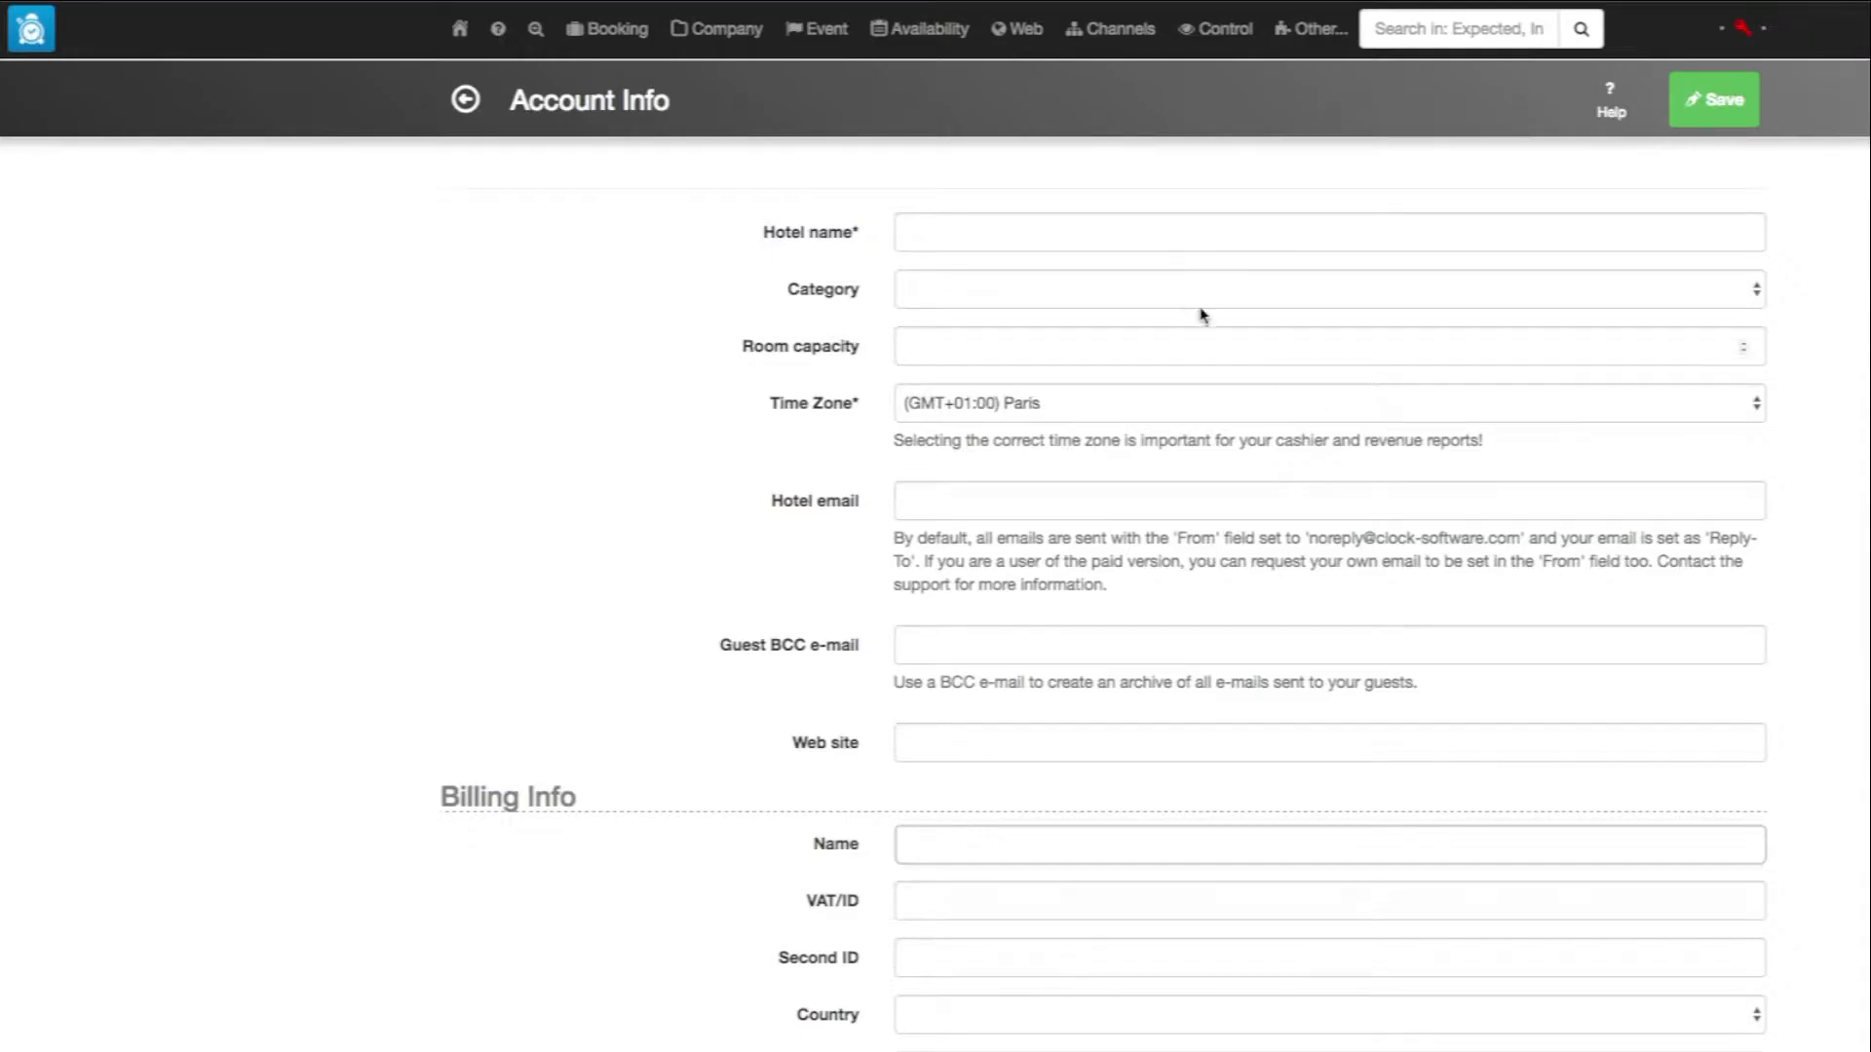
type("The Best Hotel")
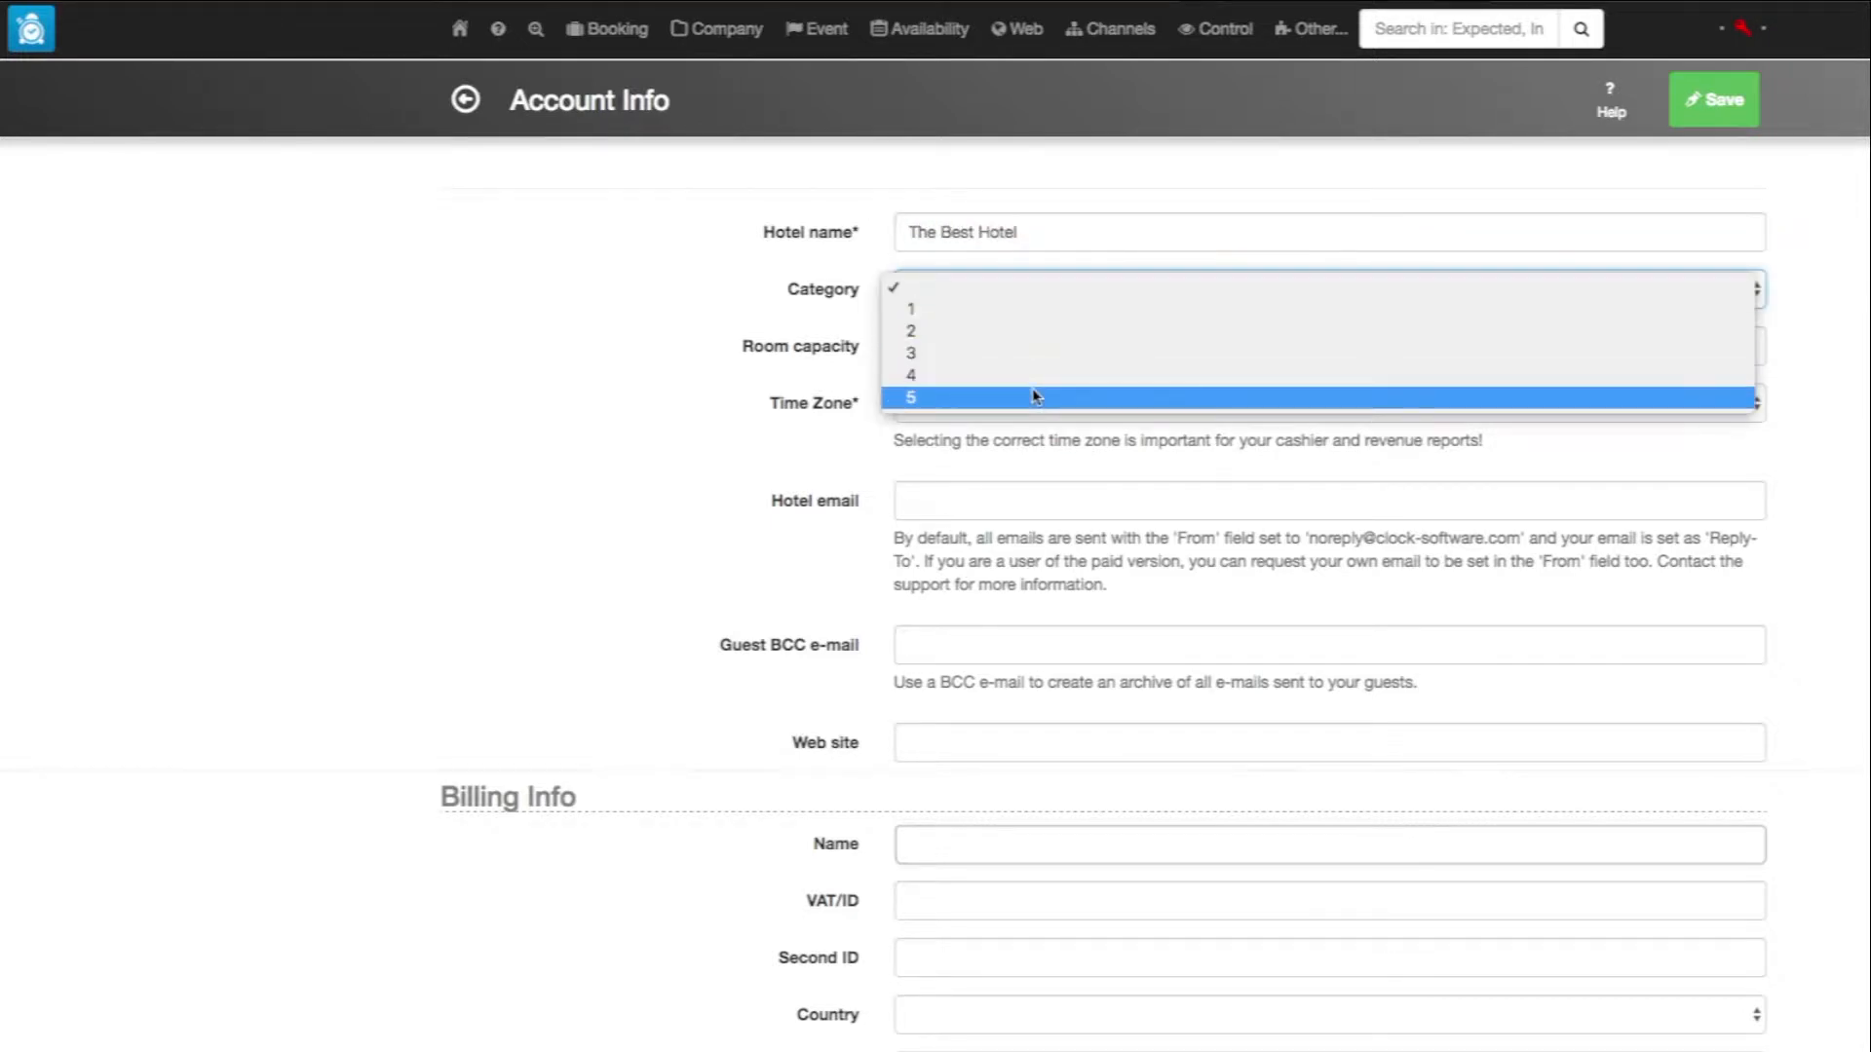
left_click(910, 397)
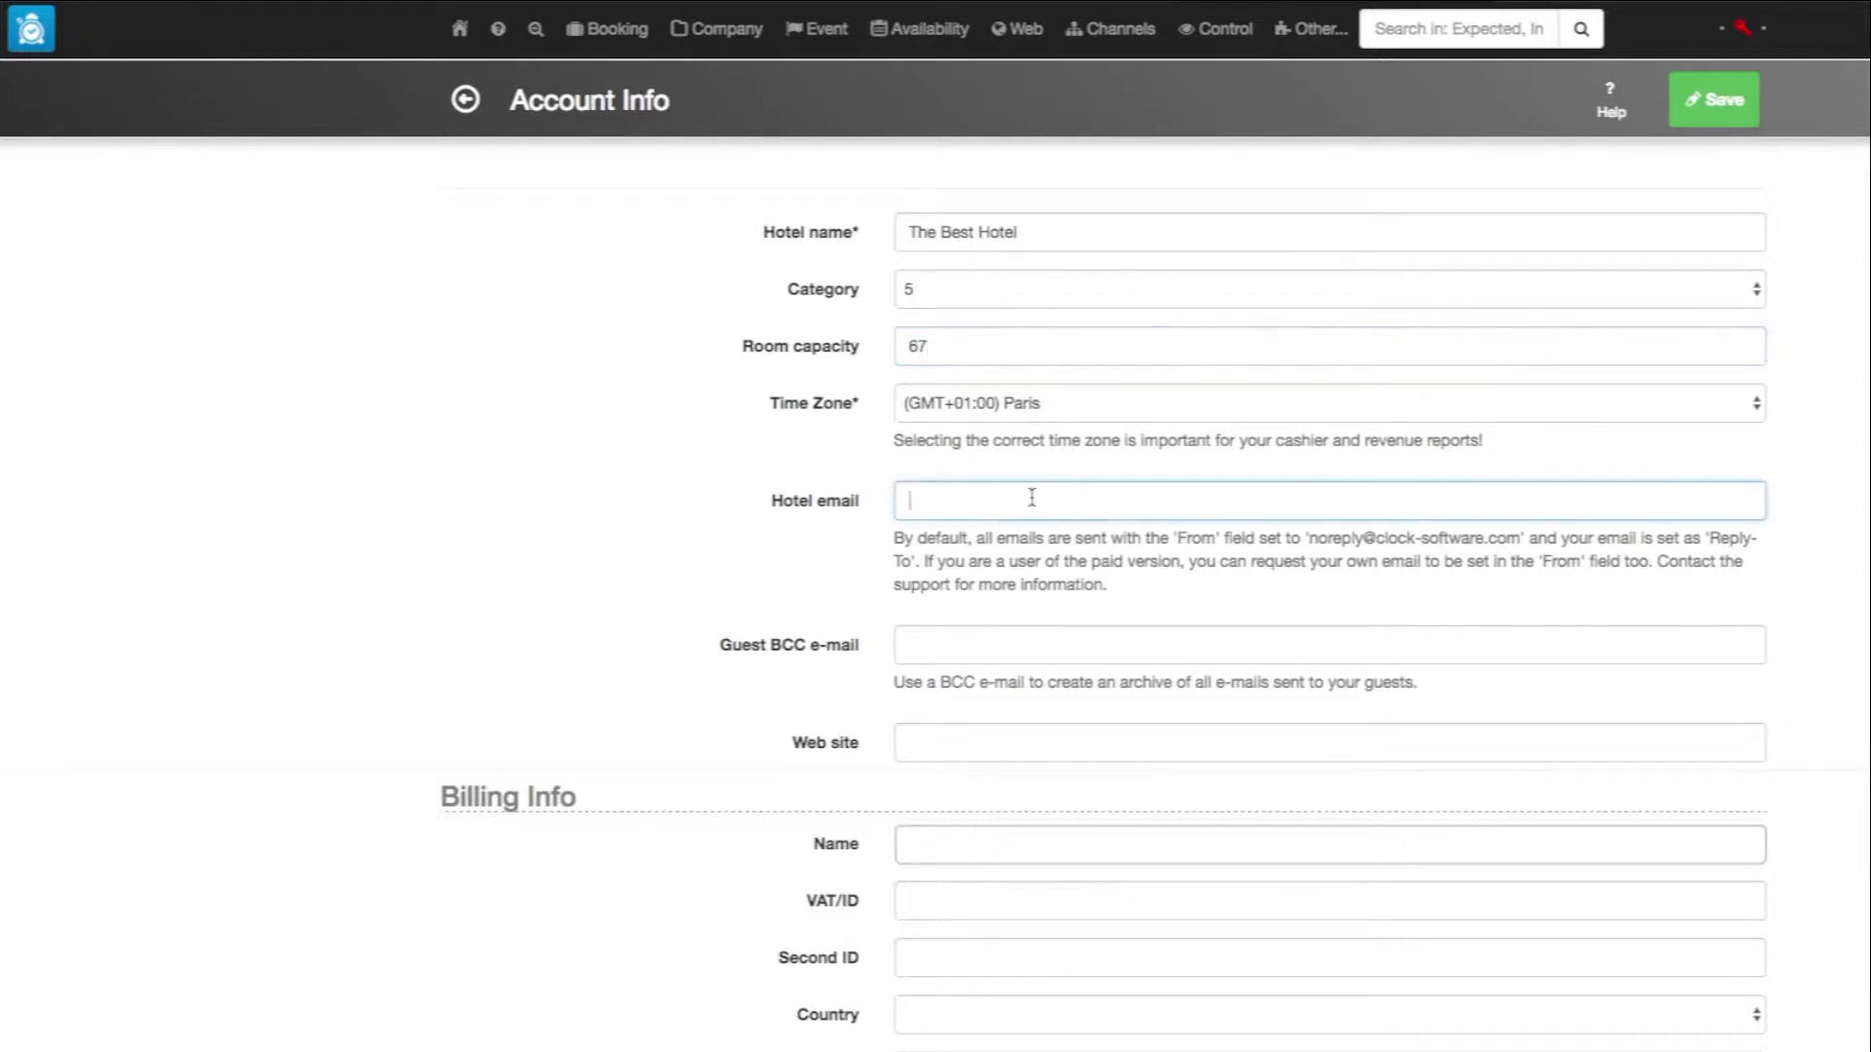
type("thebesthotel@email.com")
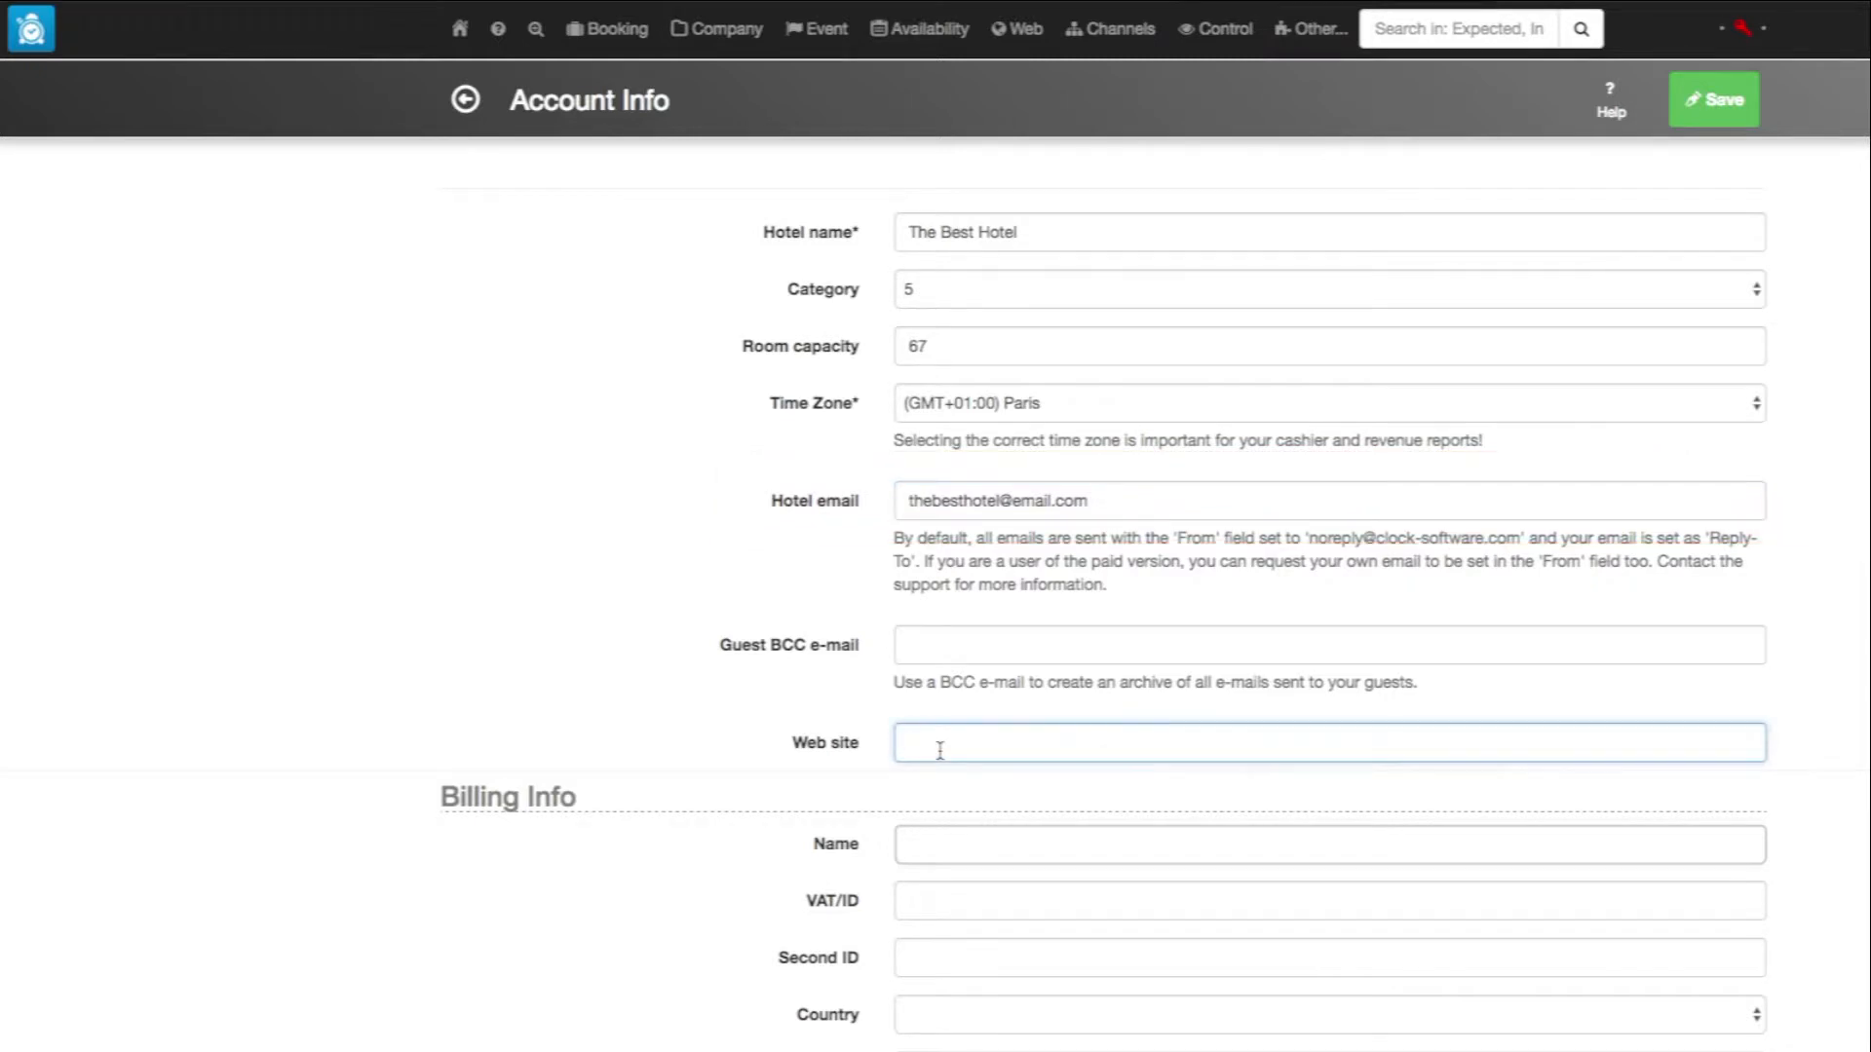
type("thebesthotel.com")
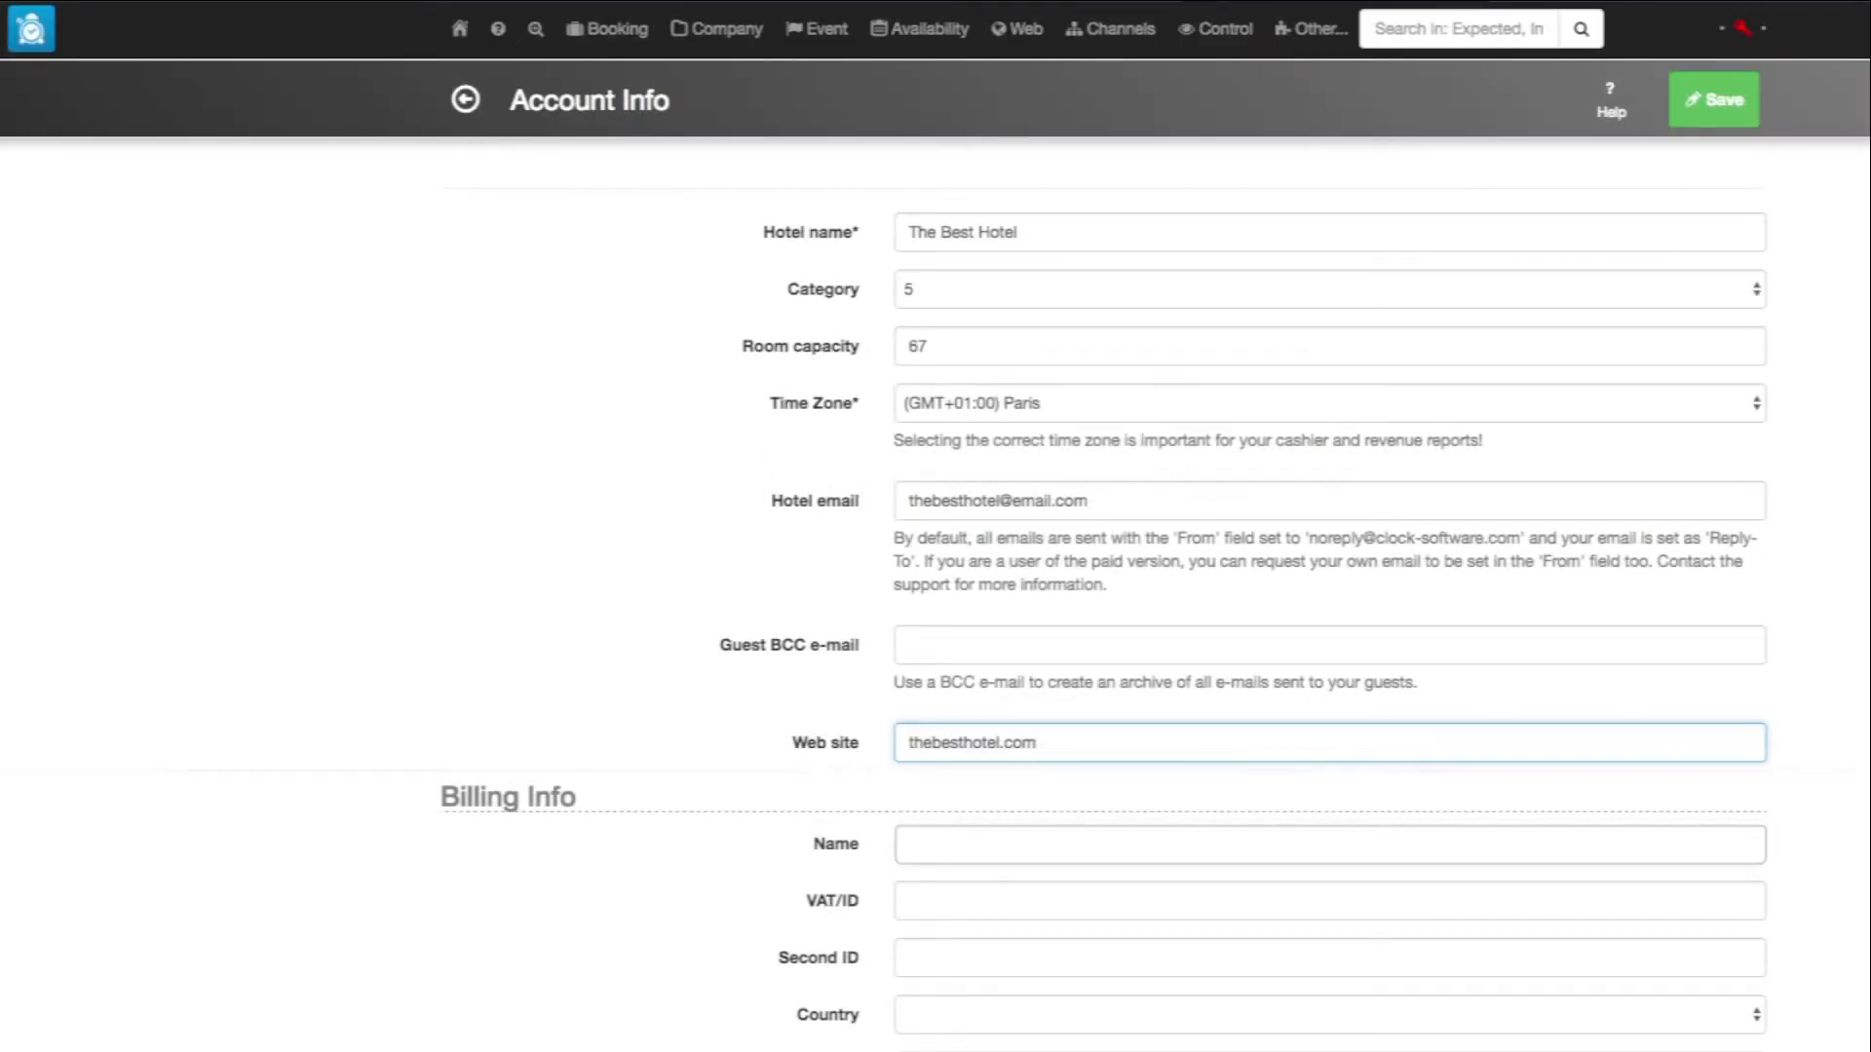
Enter billing name The Best Hotels Group and VAT/ID 123456789 under Billing Info
scroll("down", 3)
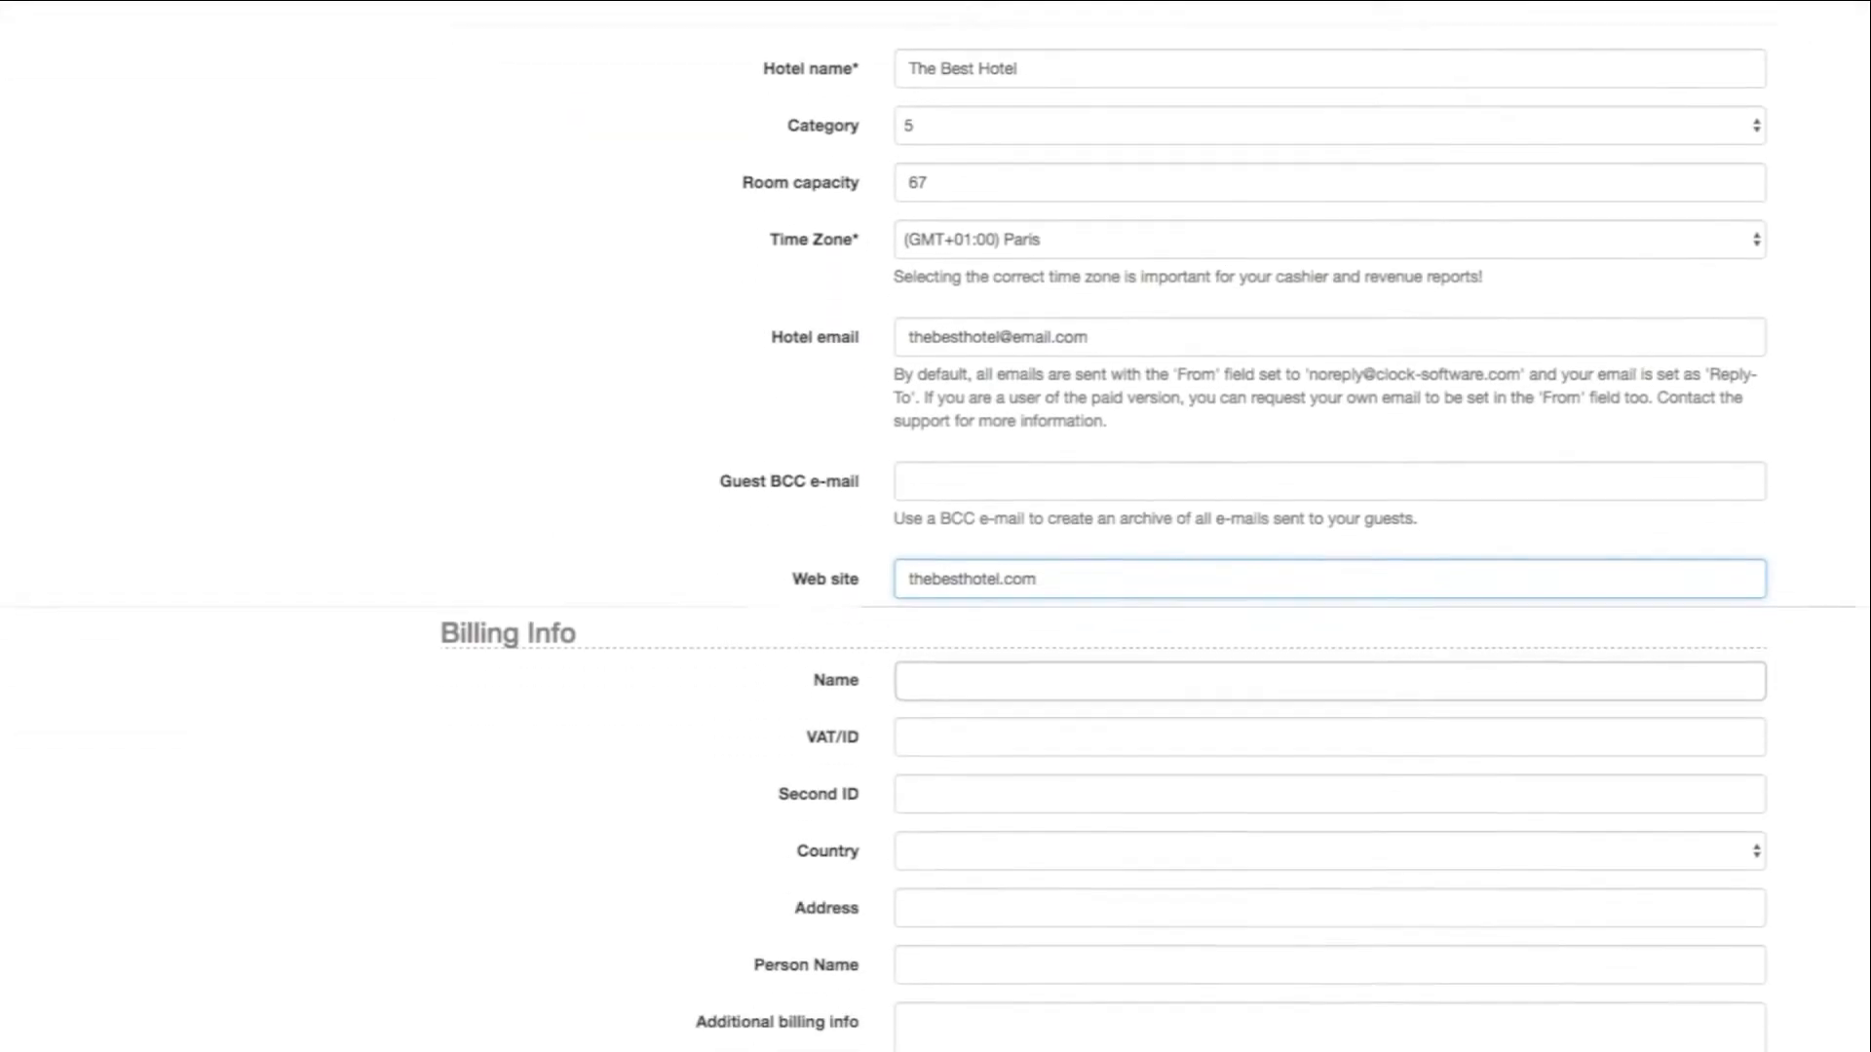
type("The Best Hotels Group")
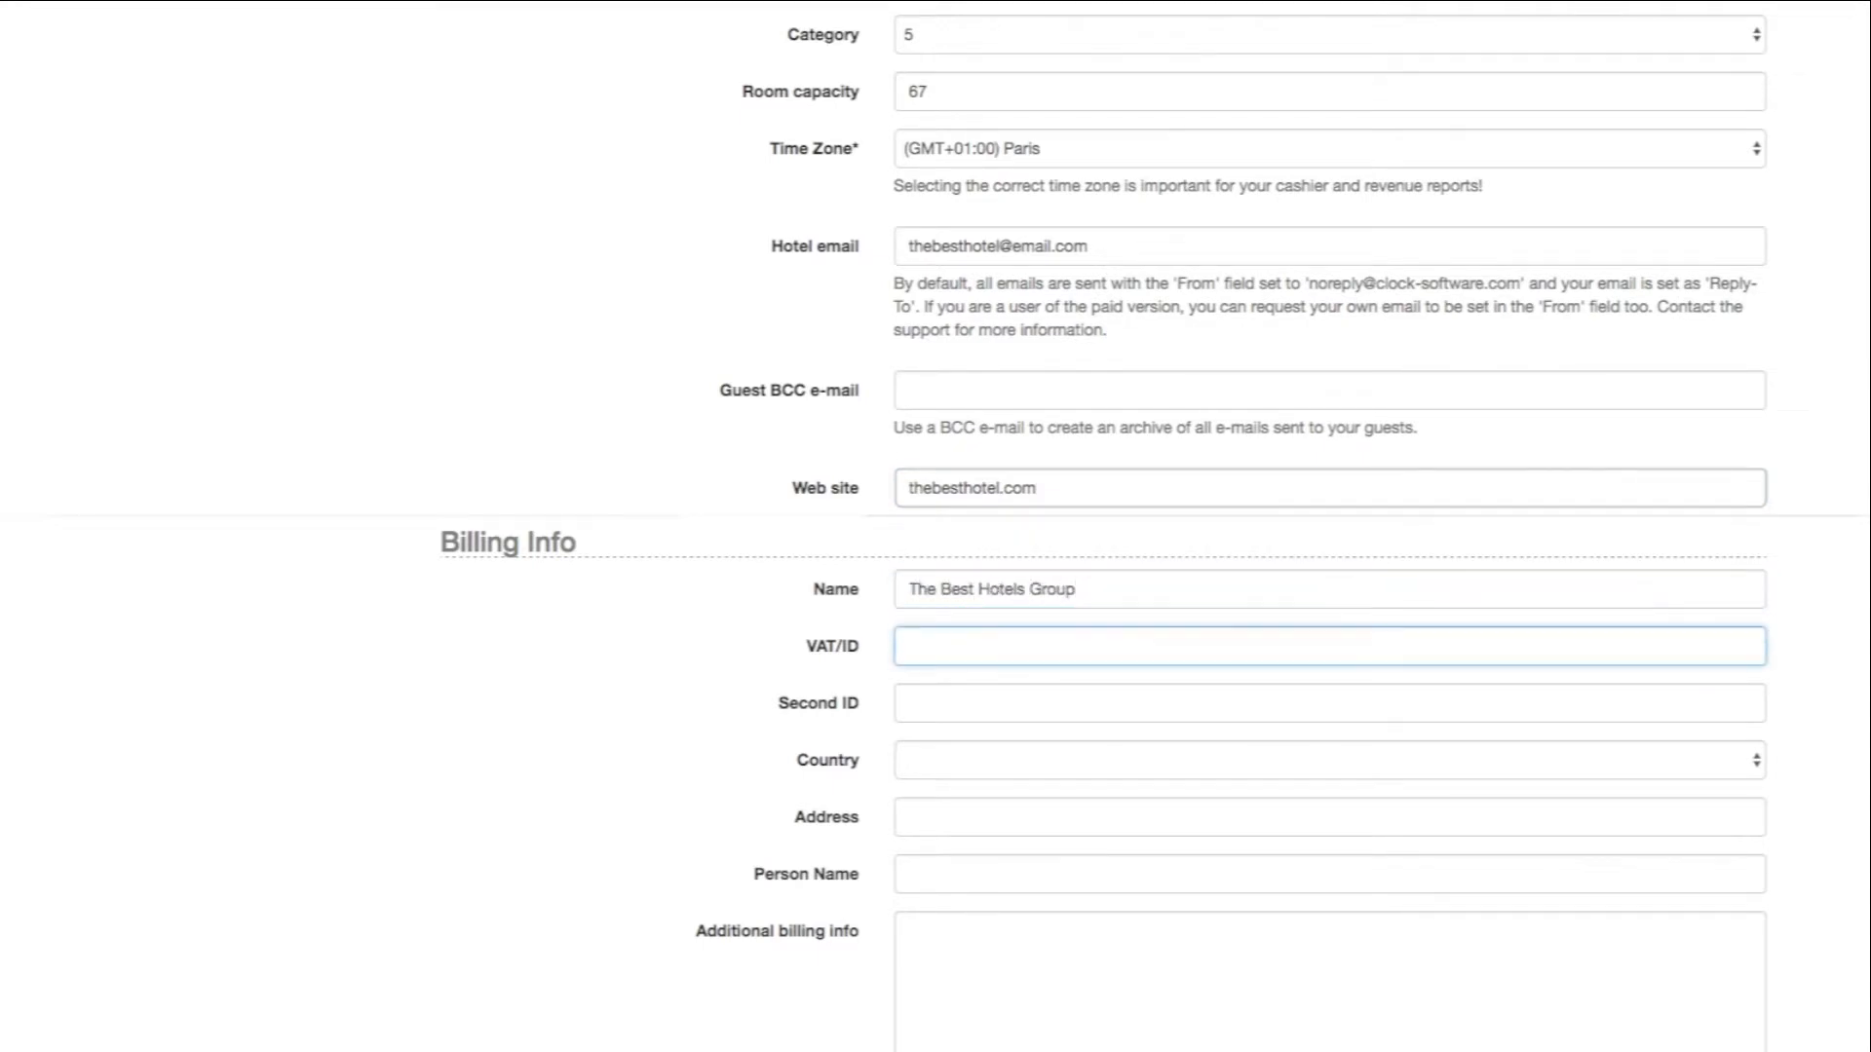
type("123456789")
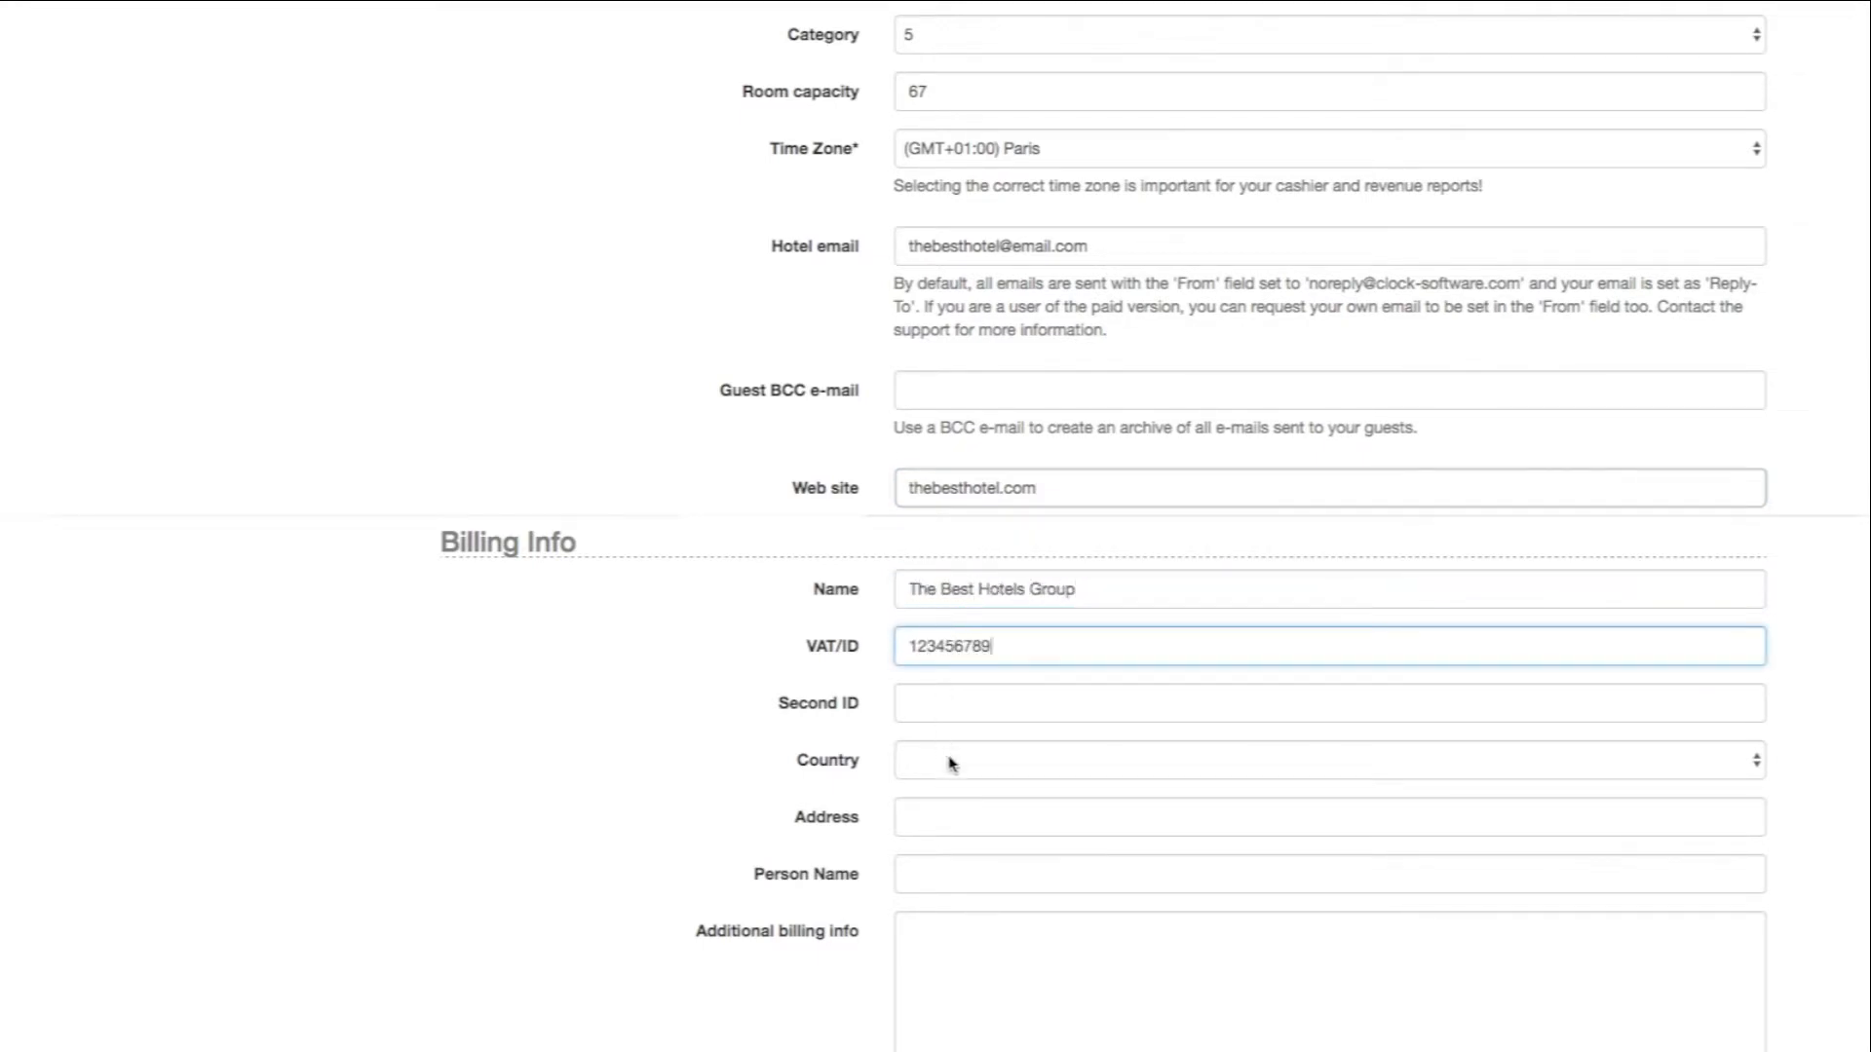